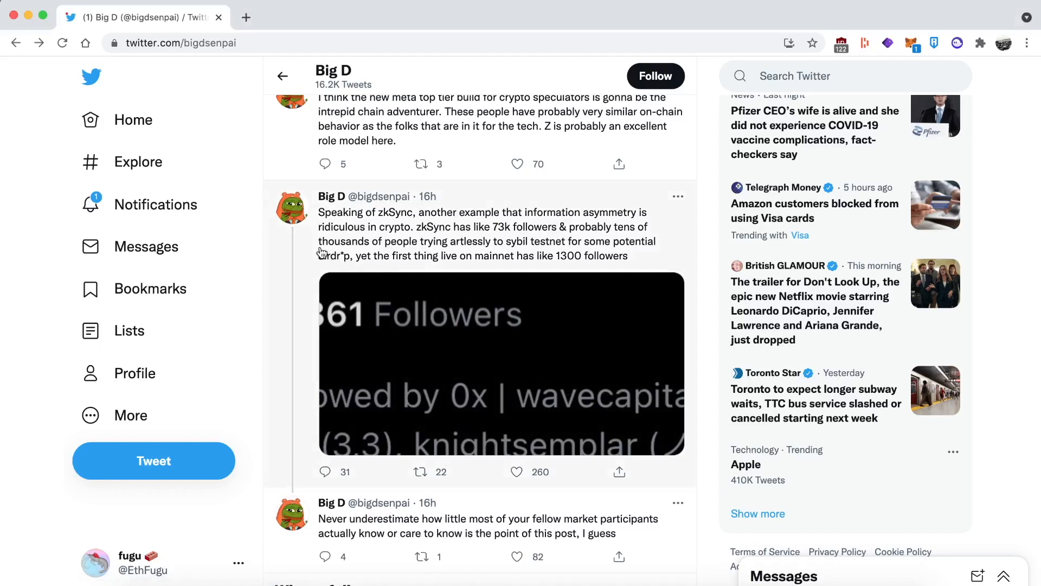
pyautogui.moveTo(373, 296)
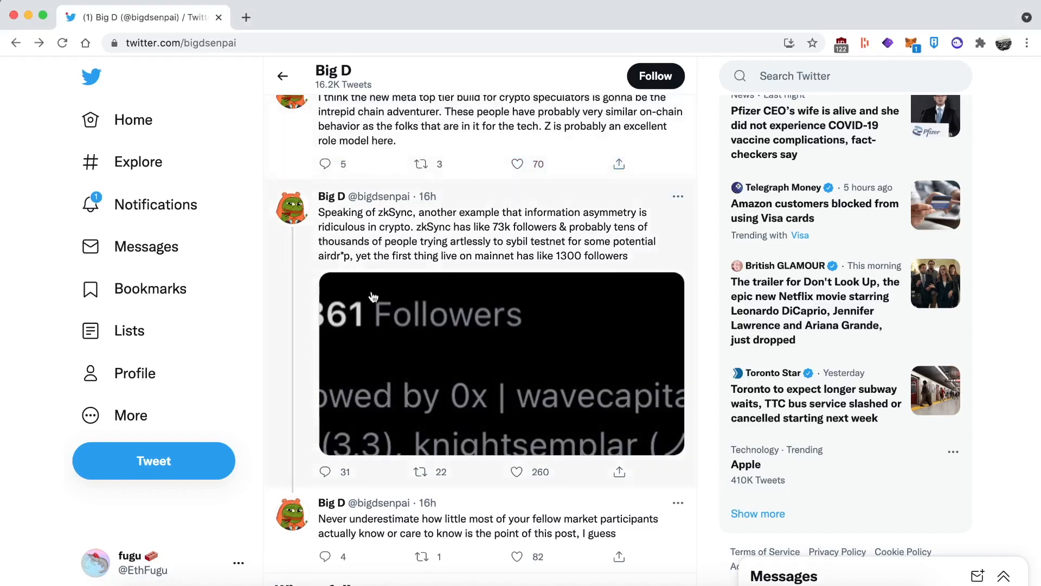
pyautogui.moveTo(364, 316)
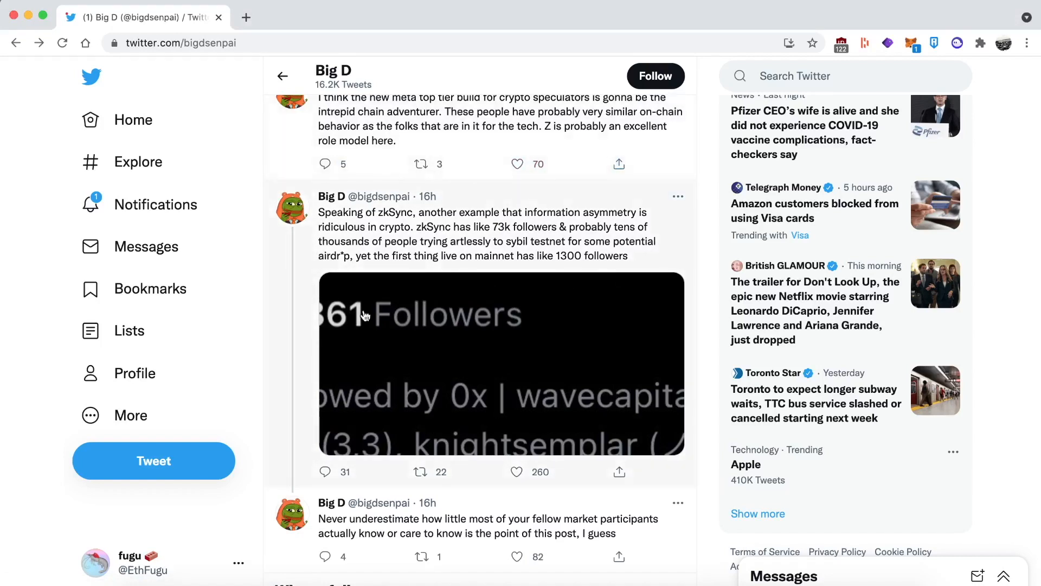
pyautogui.click(500, 364)
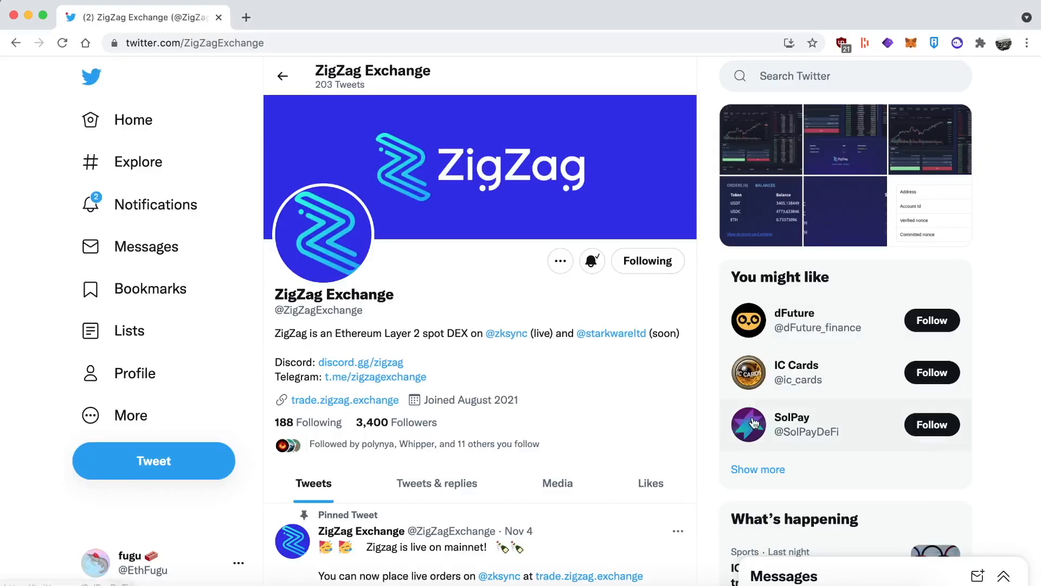
pyautogui.moveTo(258, 350)
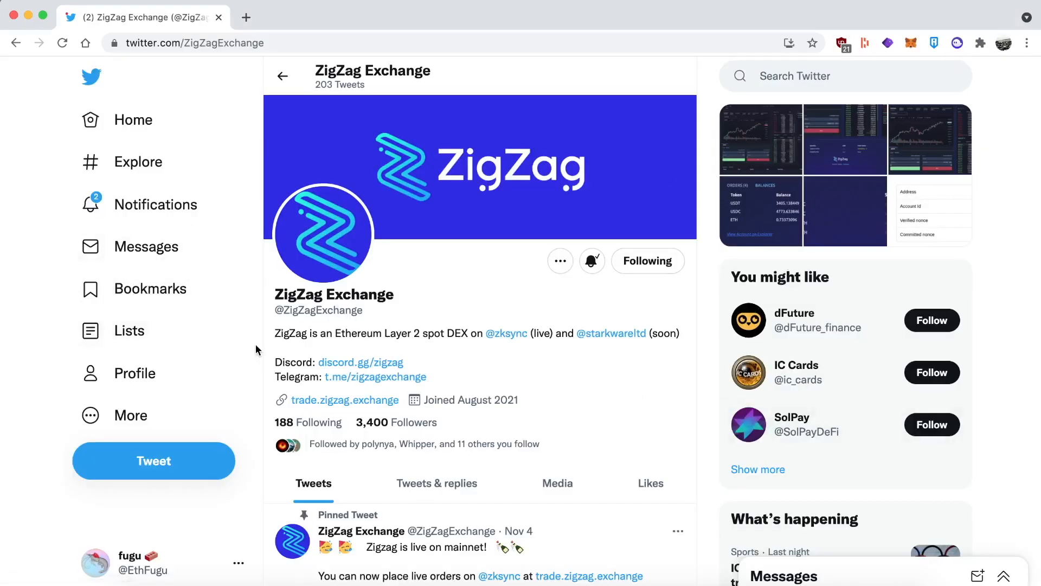
pyautogui.moveTo(773, 81)
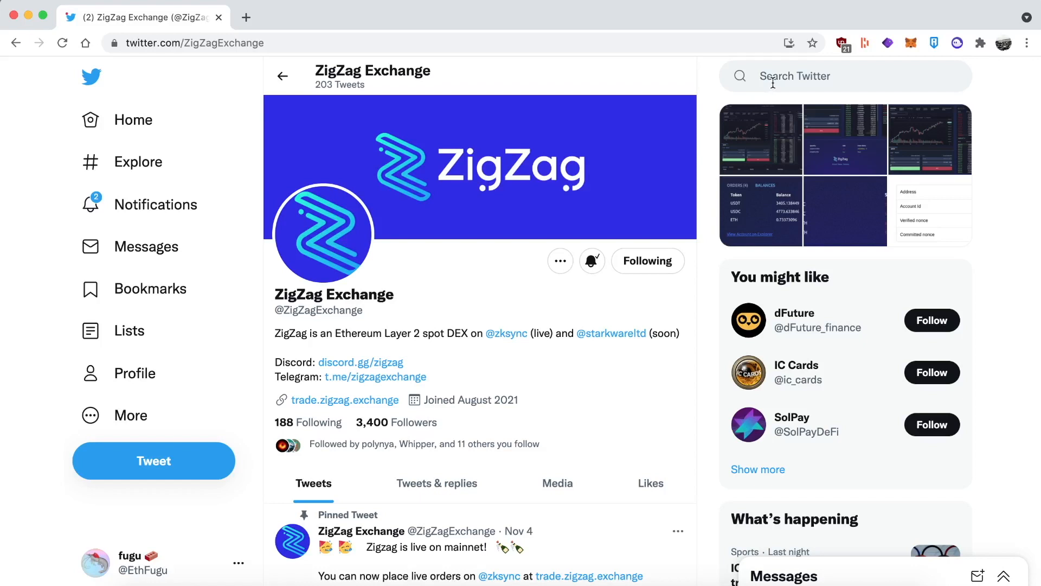
pyautogui.write('defi')
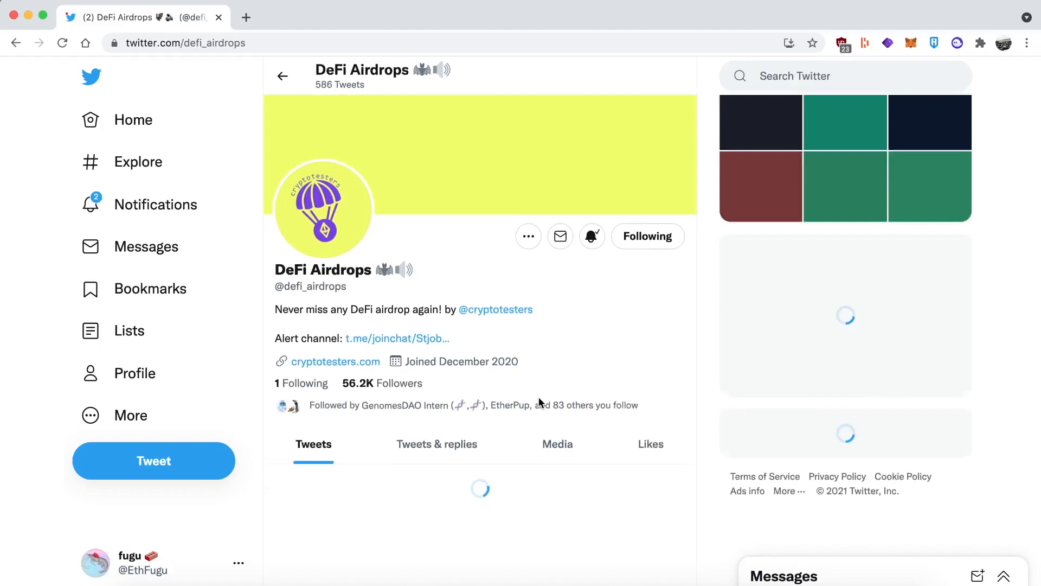
pyautogui.scroll(-3)
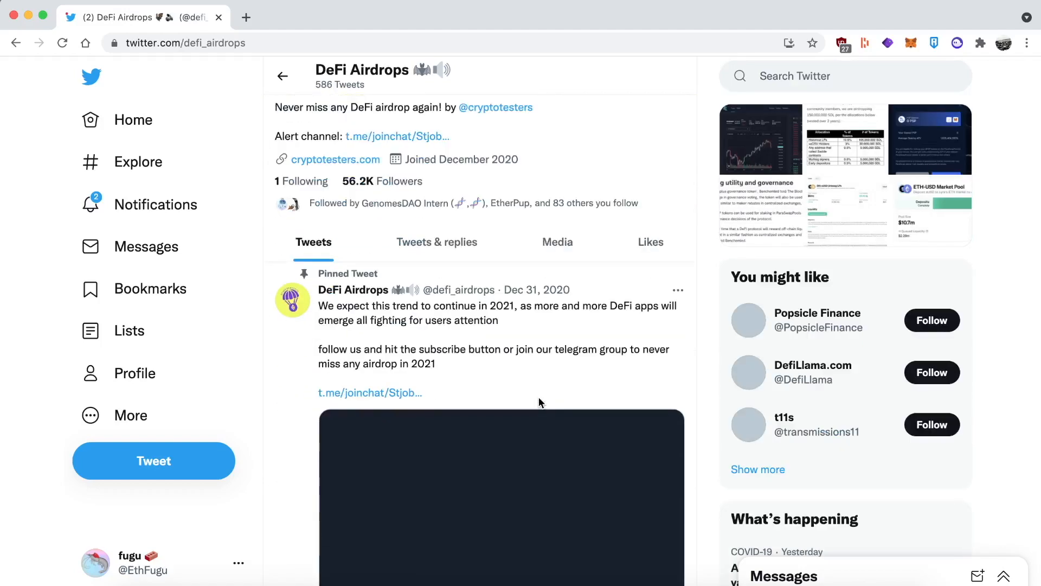
pyautogui.scroll(-3)
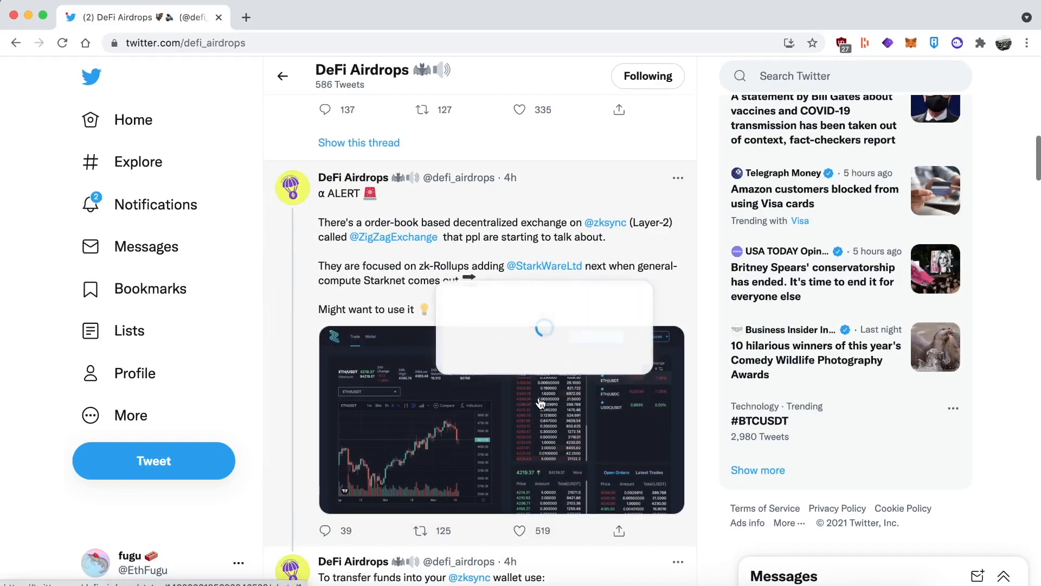
pyautogui.click(393, 237)
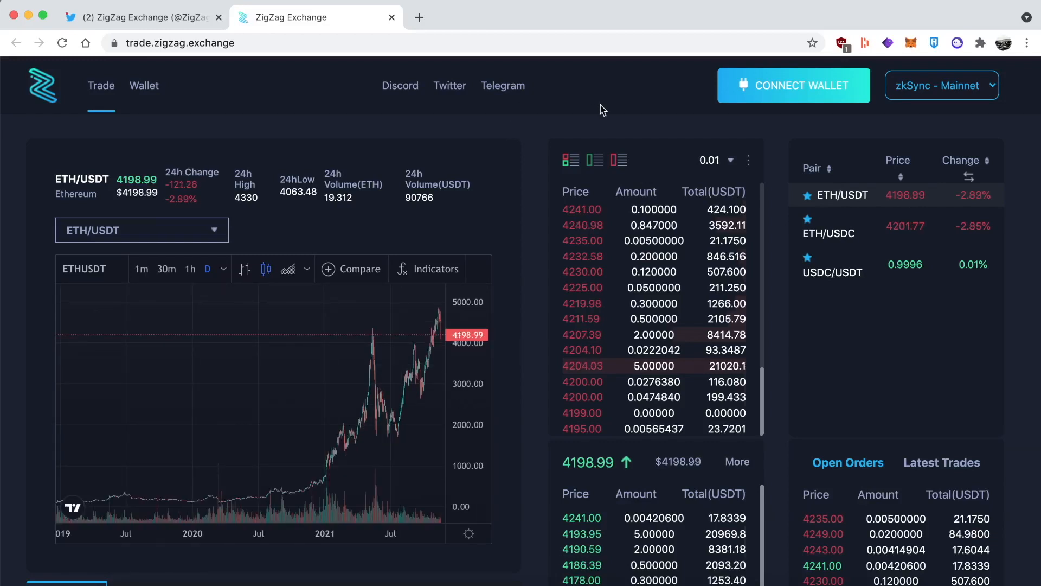
pyautogui.moveTo(786, 98)
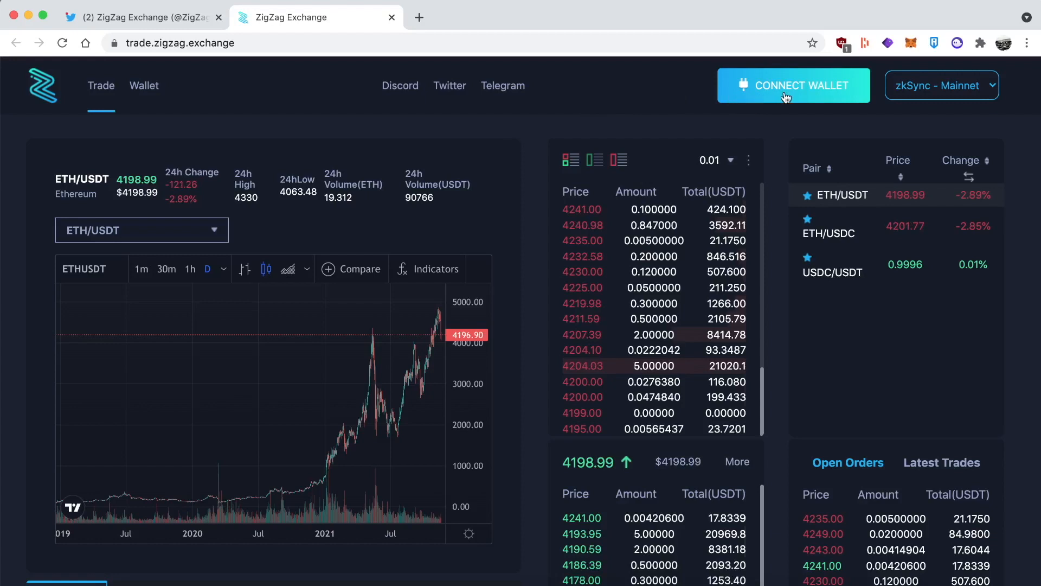
# Request a wallet connection on ZigZag's ETH/USDT zkSync Mainnet trading page.
pyautogui.click(793, 85)
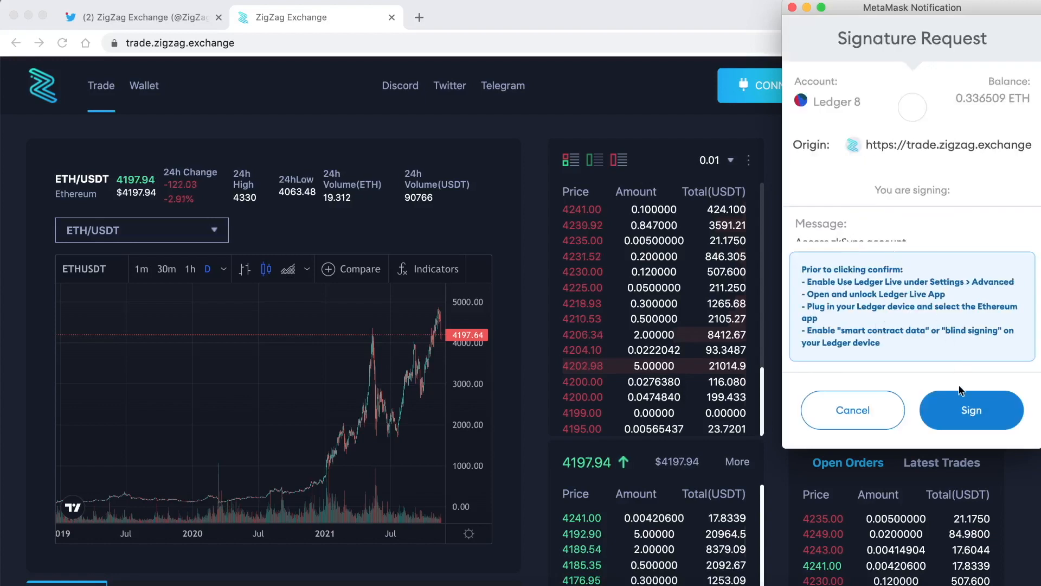
# Sign the MetaMask signature request from trade.zigzag.exchange with the Ledger account.
pyautogui.click(970, 410)
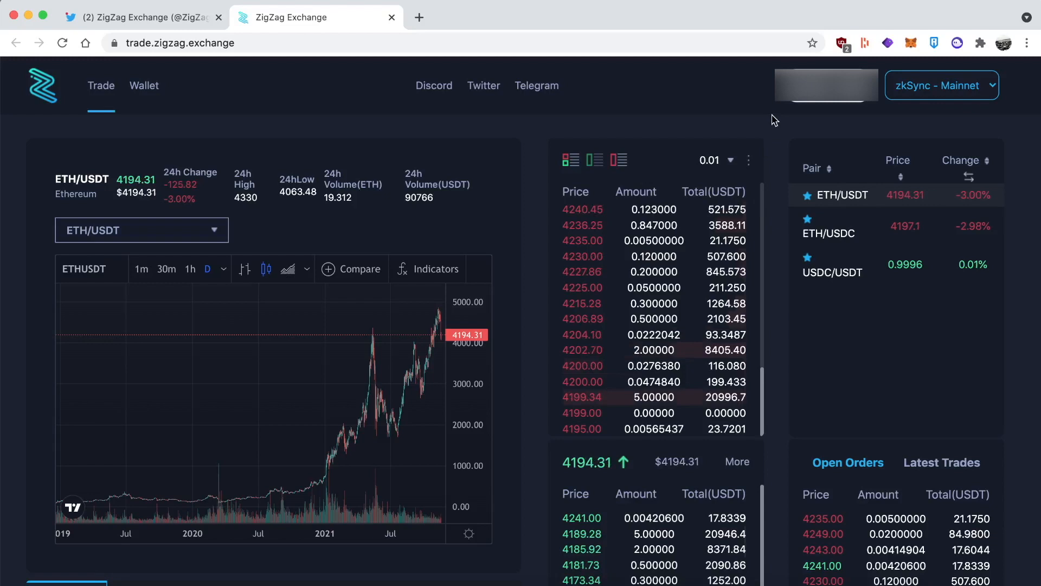
pyautogui.moveTo(759, 104)
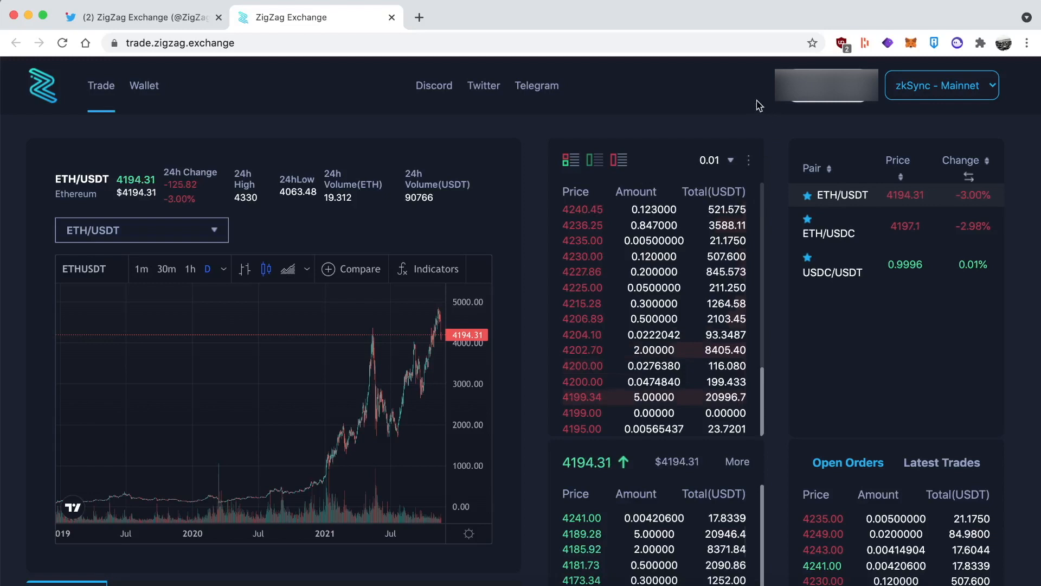
pyautogui.moveTo(279, 99)
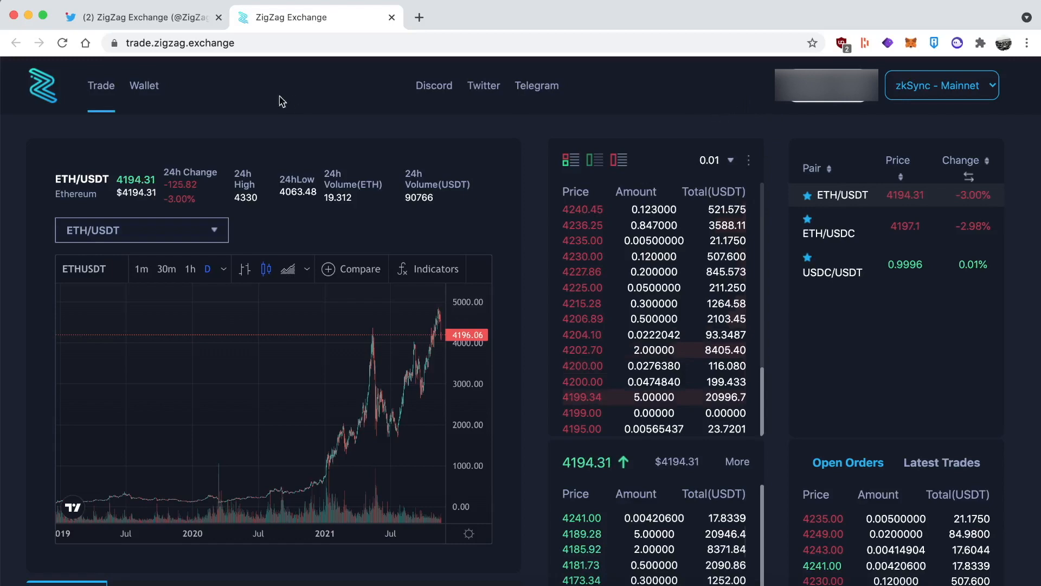
# Review the SPOT panel's available 0.000052 USDT and 0.097799200 ETH, then return to the top.
pyautogui.scroll(-3)
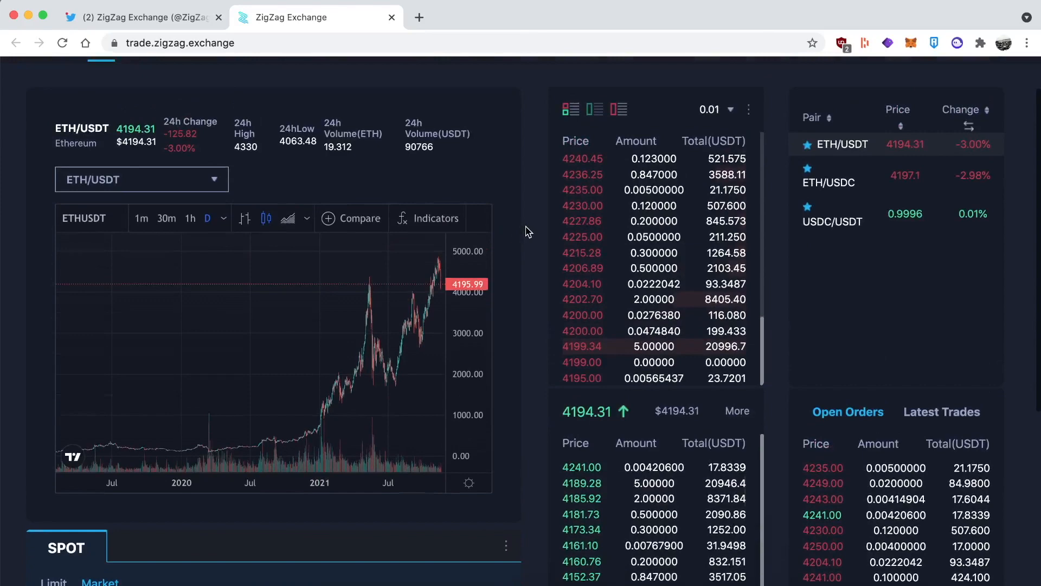
pyautogui.scroll(-3)
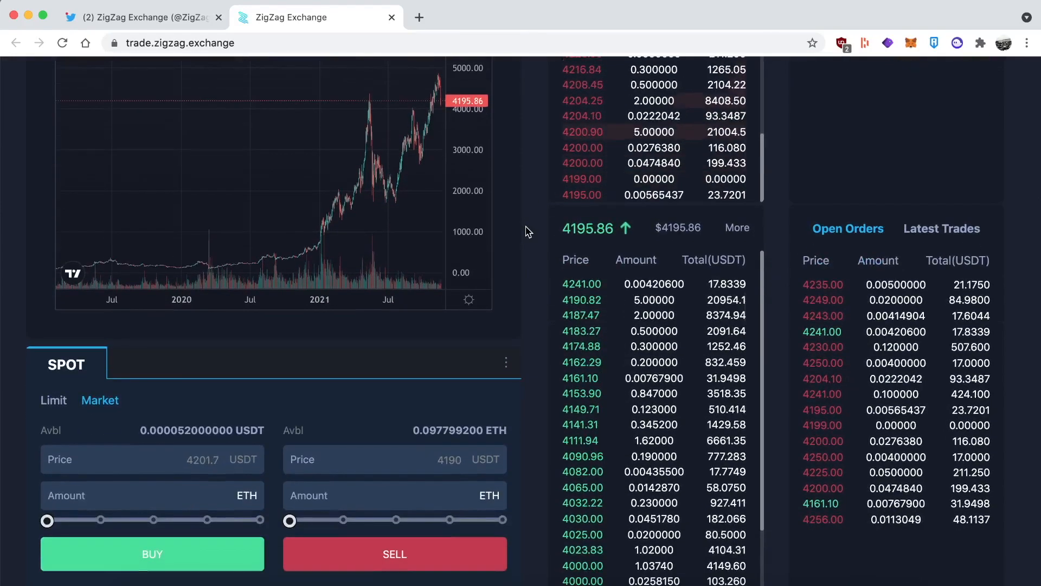
pyautogui.scroll(3)
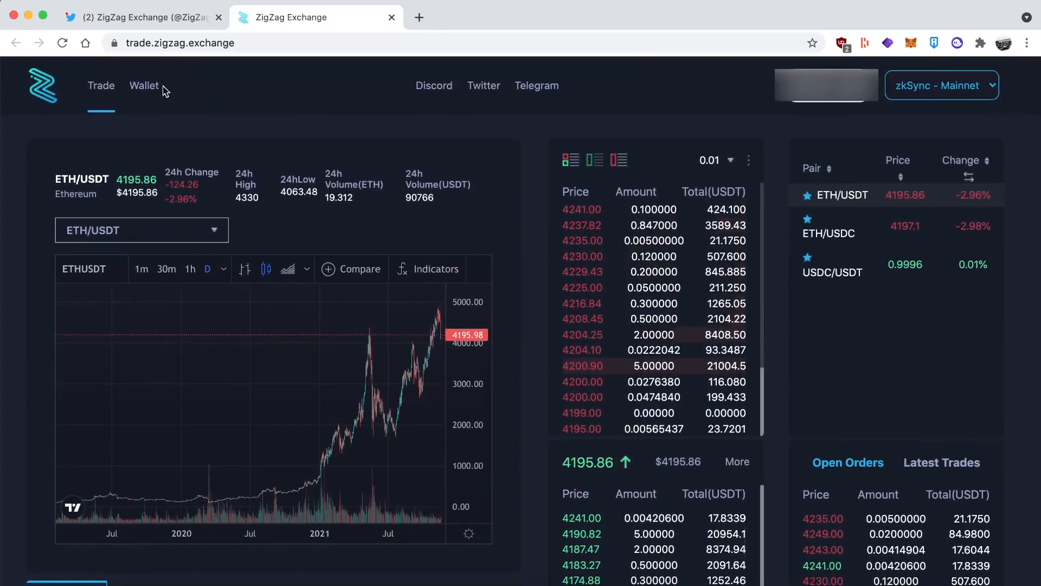
pyautogui.moveTo(143, 90)
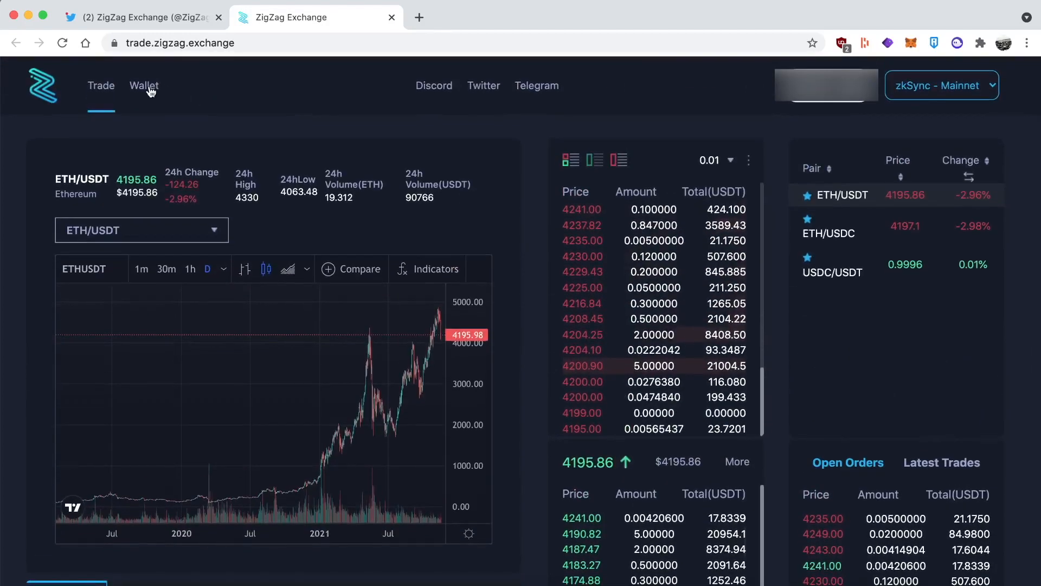
# Launch wallet.zksync.io from ZigZag and connect via Ethereum Wallet to show L2 balances.
pyautogui.click(143, 85)
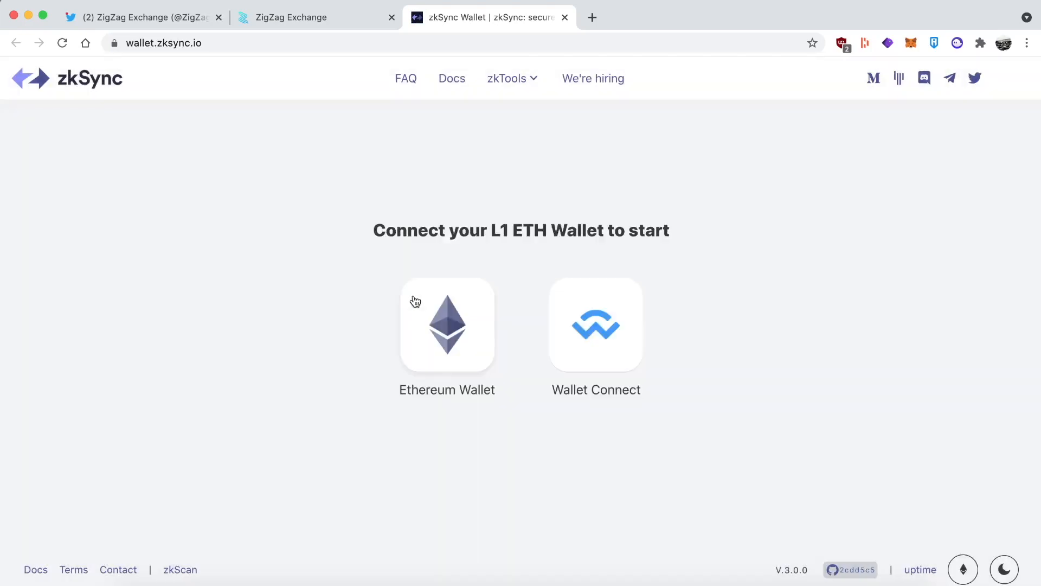
pyautogui.click(447, 325)
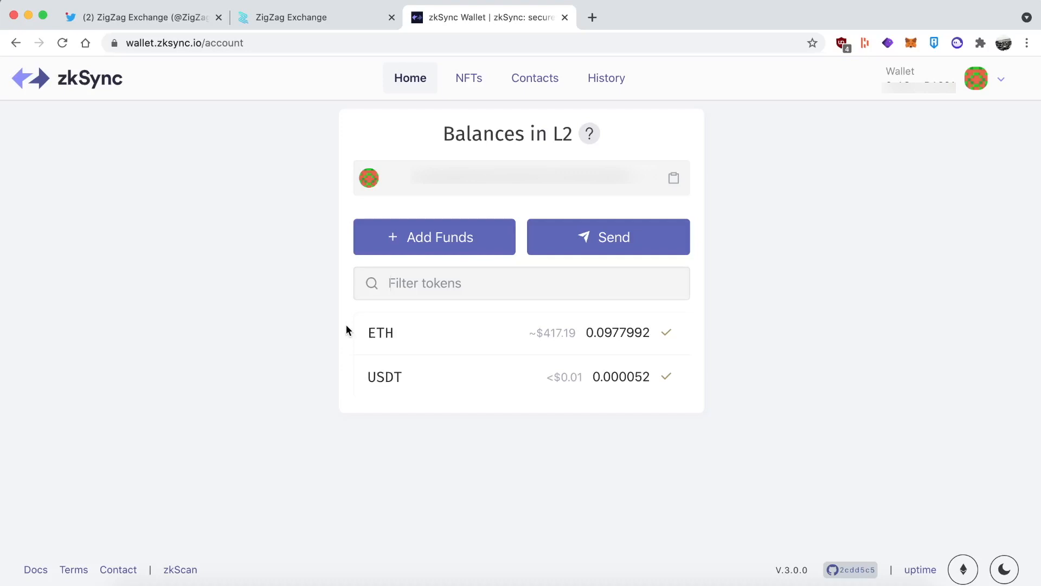
pyautogui.moveTo(705, 337)
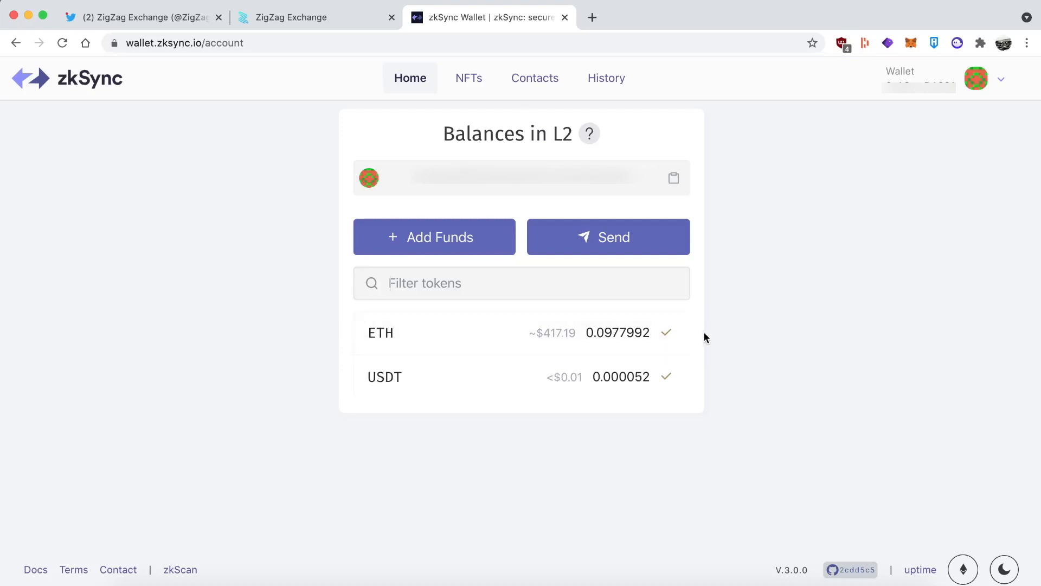
pyautogui.moveTo(517, 343)
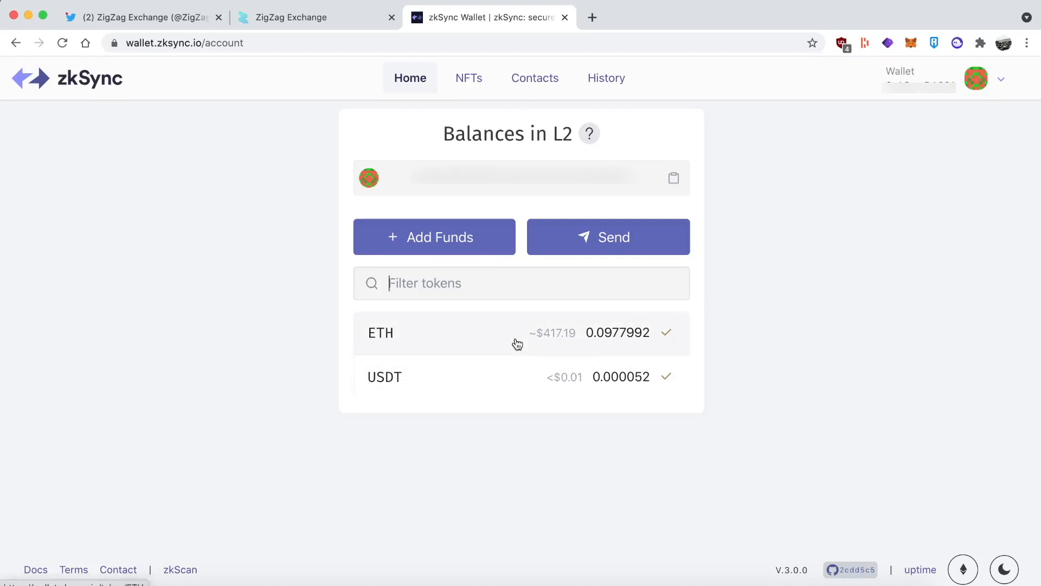
# Start an Add Funds deposit, peek at the Choose token list and close it unselected.
pyautogui.click(435, 237)
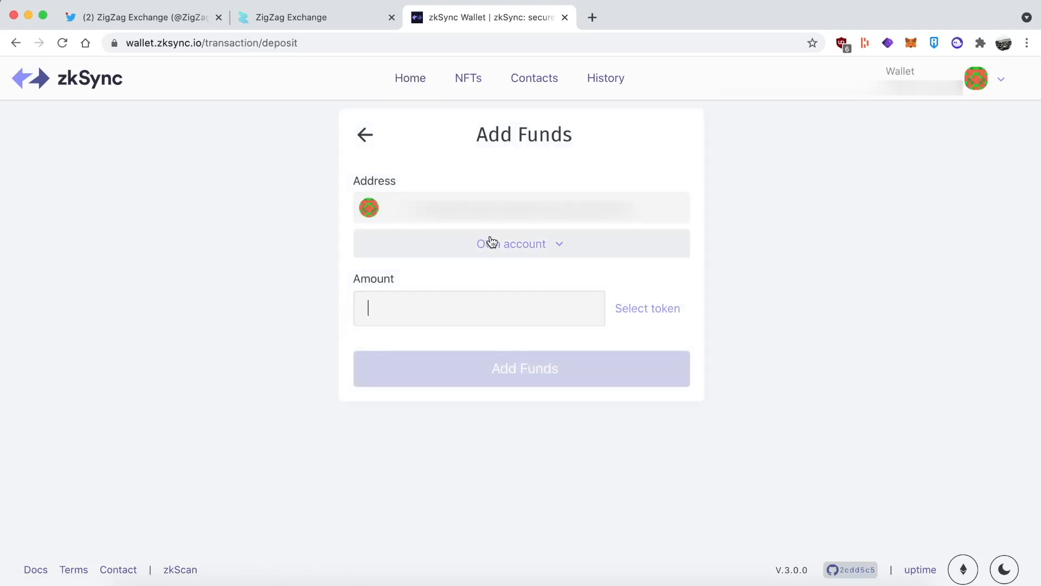
pyautogui.click(647, 308)
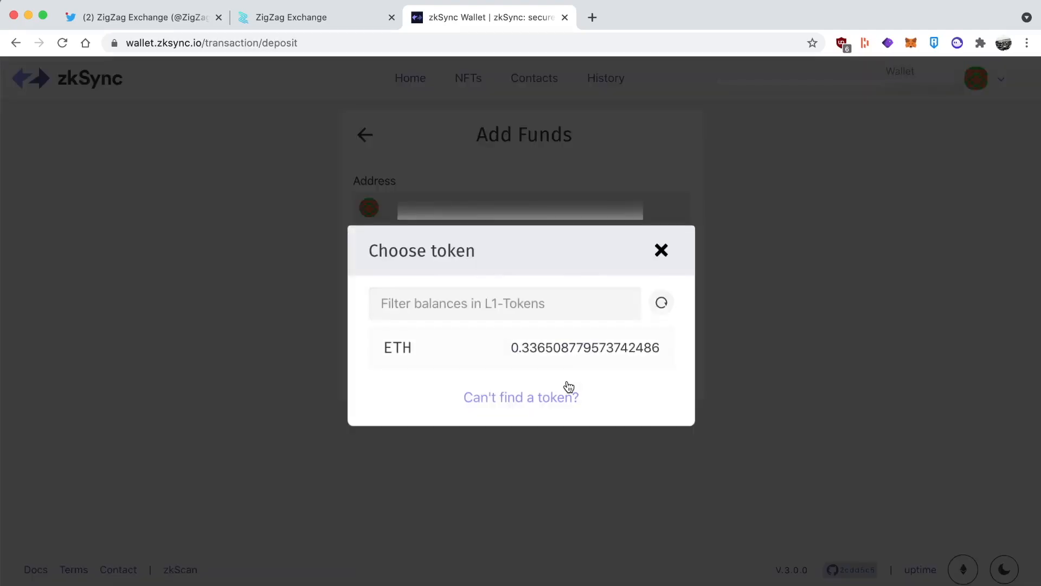
pyautogui.moveTo(580, 362)
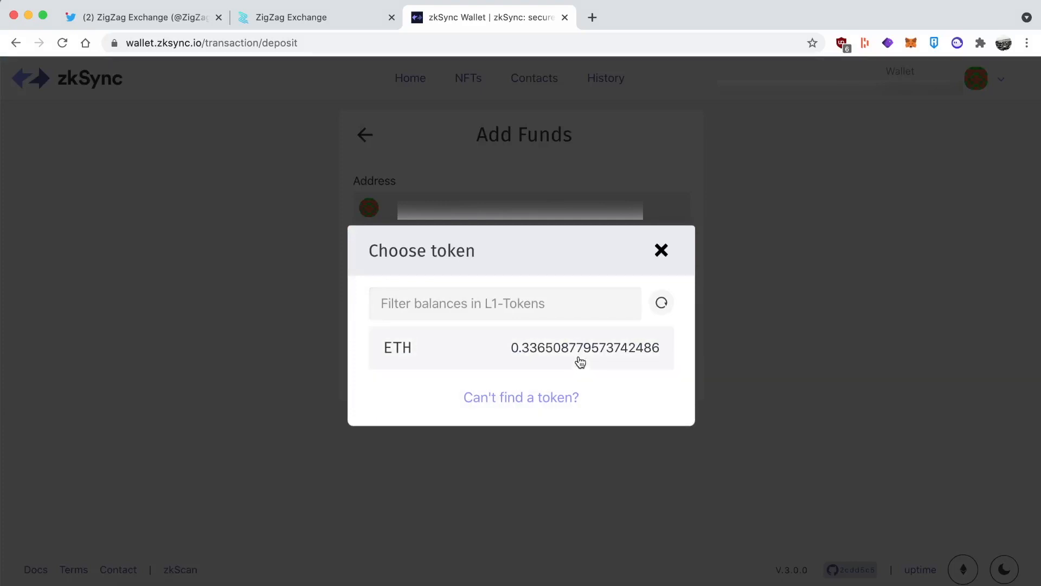
pyautogui.moveTo(659, 267)
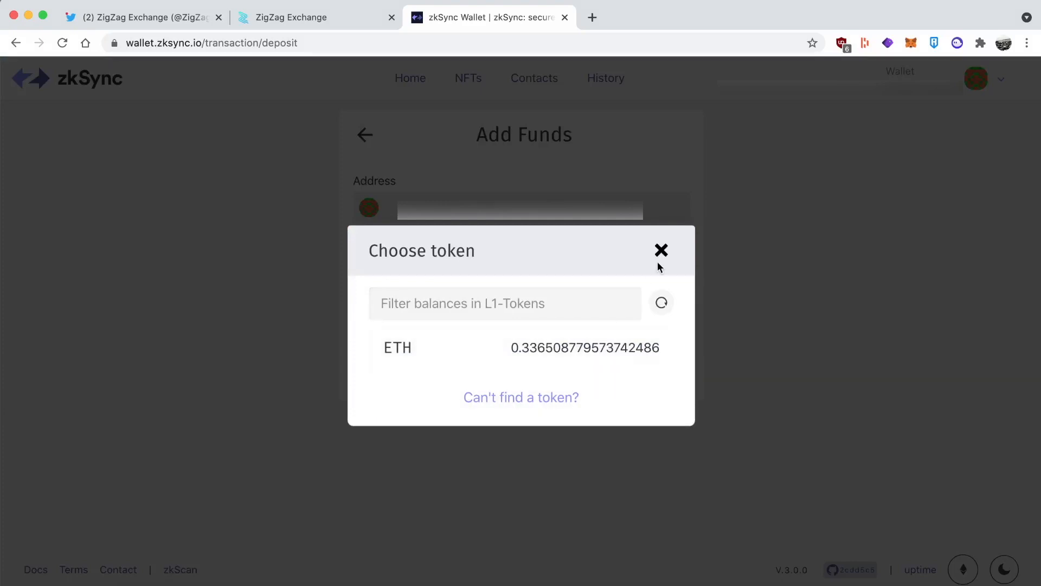
pyautogui.click(660, 250)
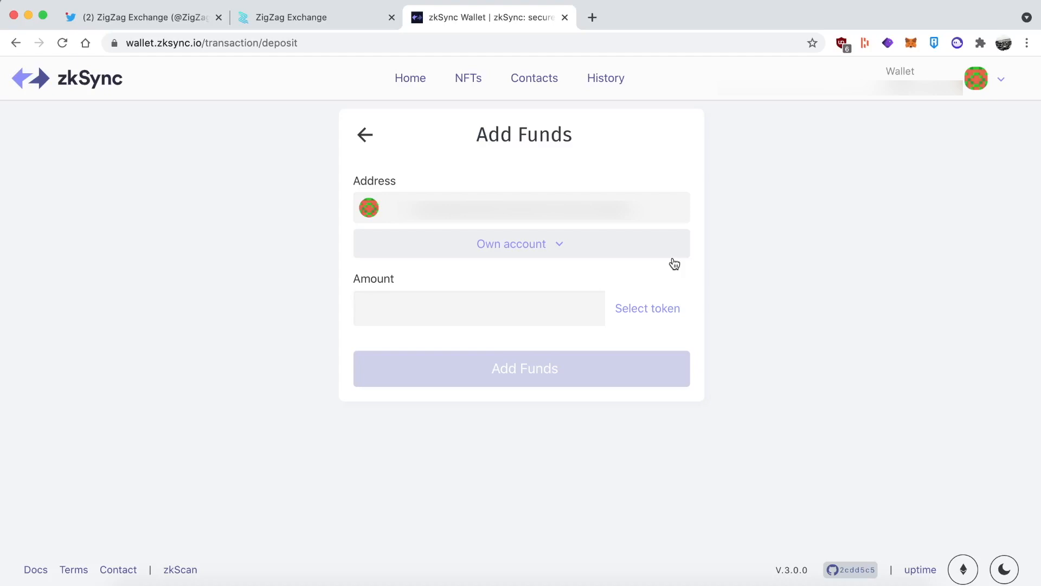
pyautogui.moveTo(710, 317)
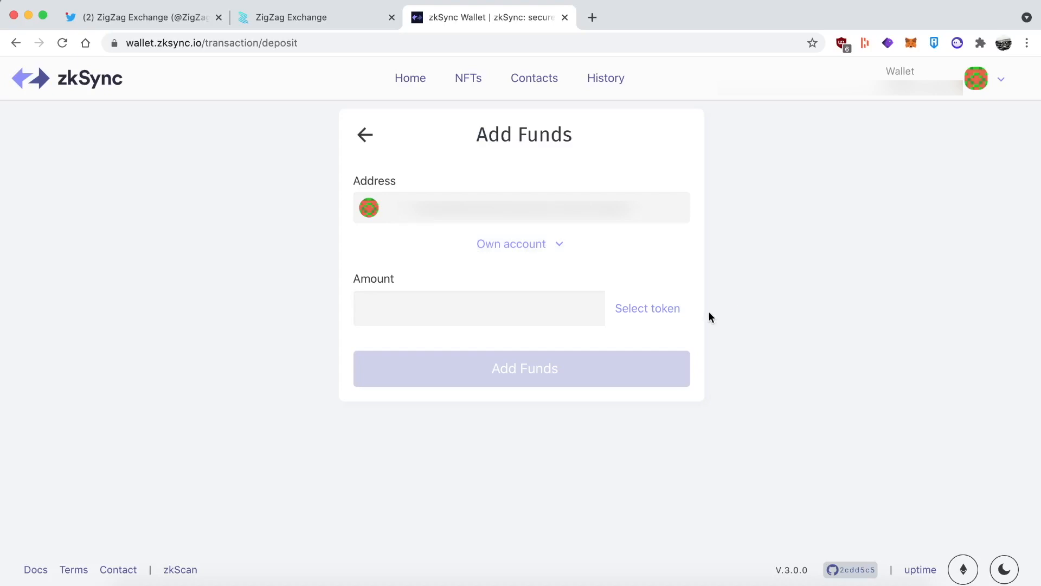
# Switch back to the ZigZag Exchange Twitter profile tab.
pyautogui.click(140, 18)
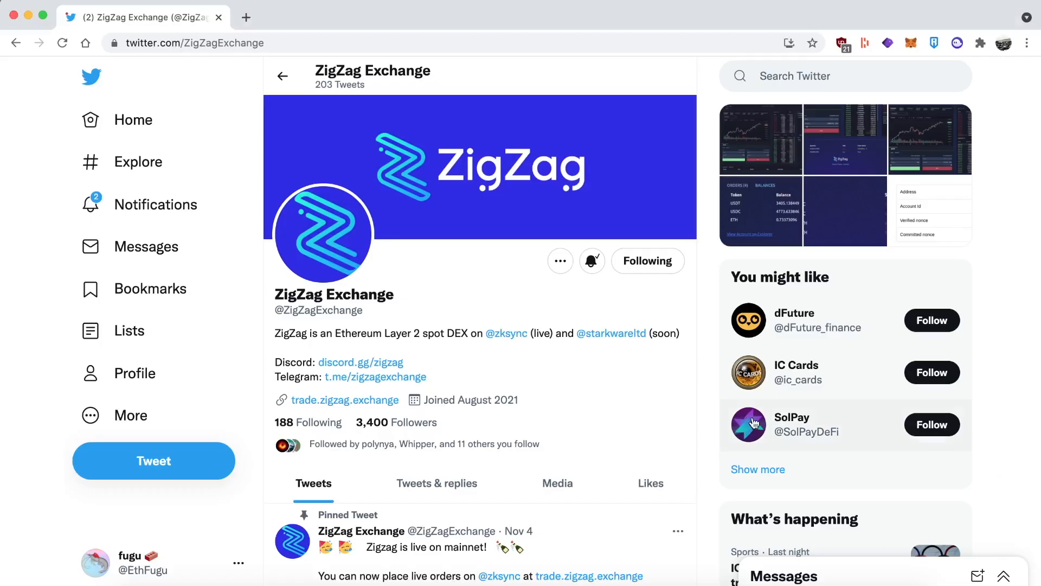
pyautogui.moveTo(258, 350)
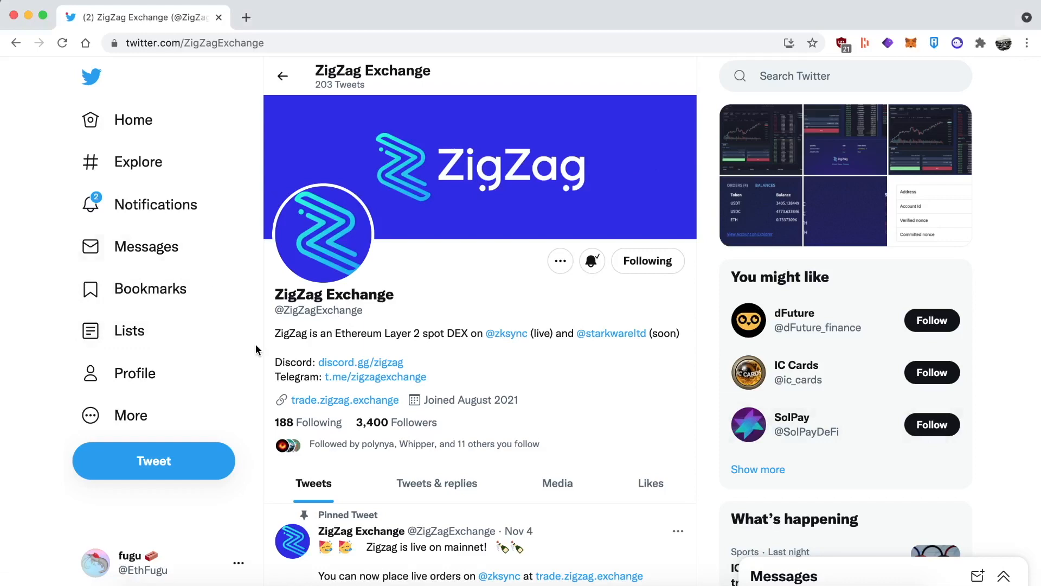